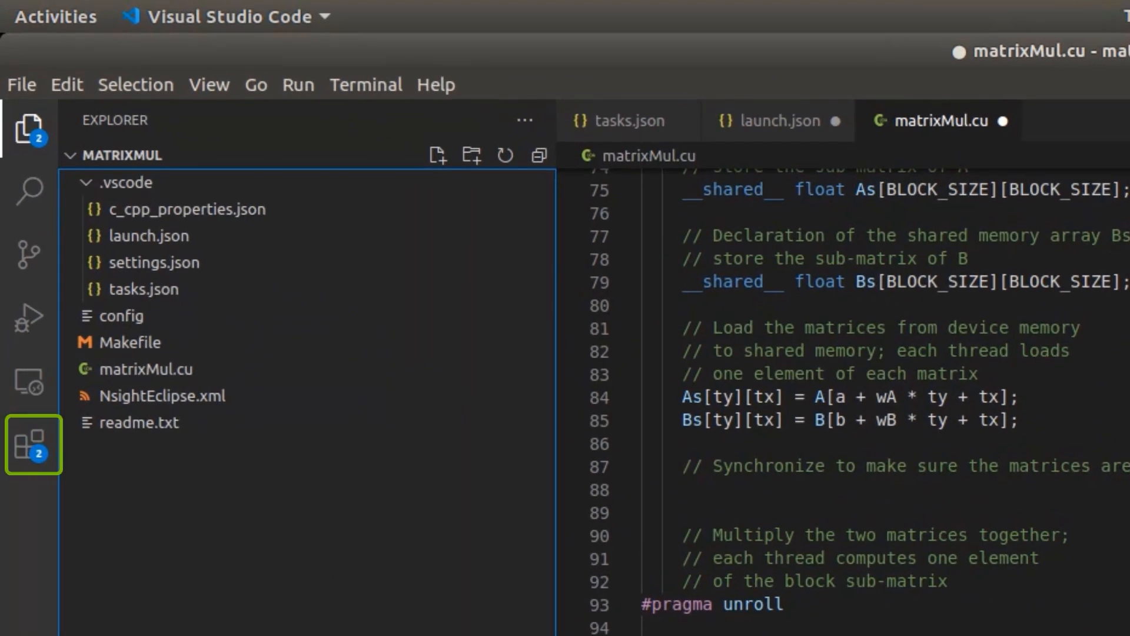
Step: Review the installed extensions list, inspecting the C/C++ extension details
{"action": "left_click", "coordinate": [32, 444]}
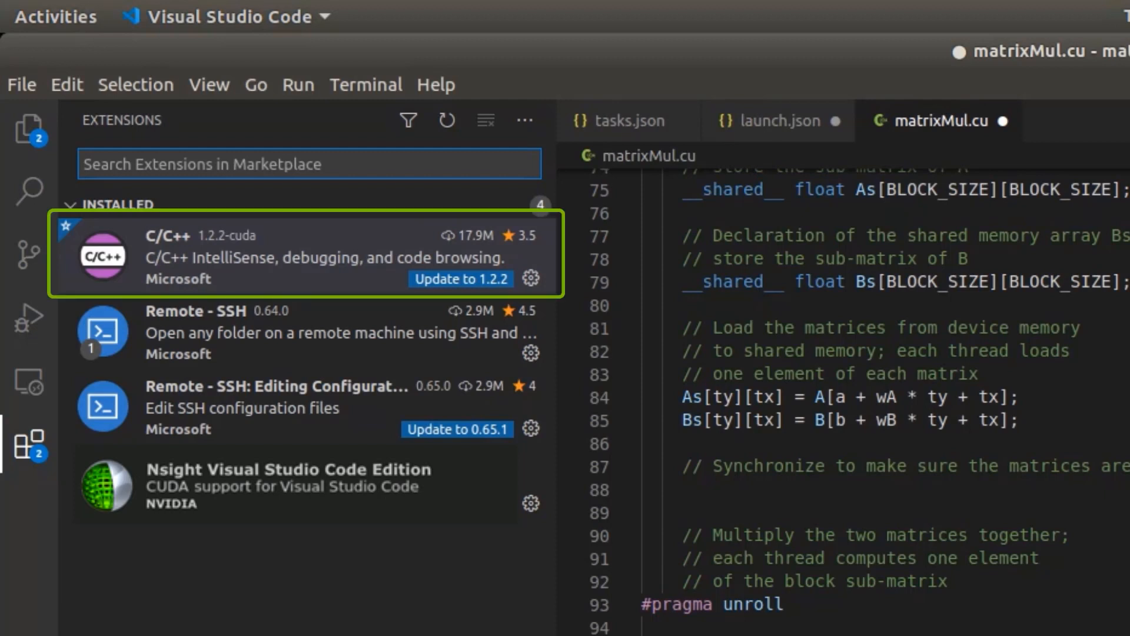
{"action": "left_click", "coordinate": [288, 486]}
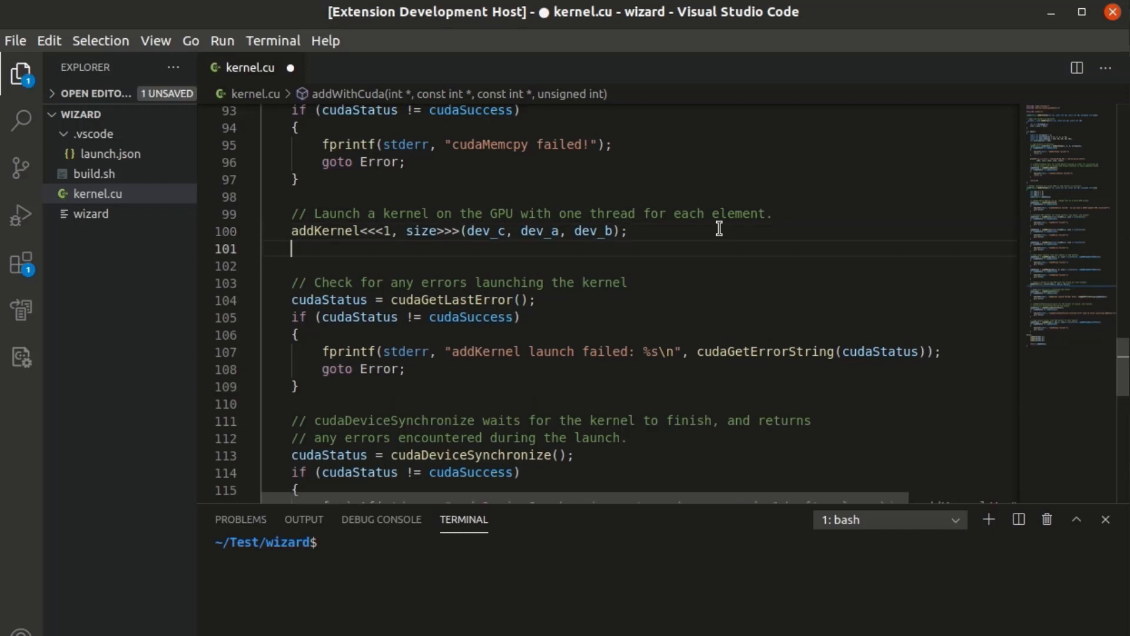
Step: Complete the addKernel<<<1, size>>>(dev_c, dev_a, dev_b) launch in kernel.cu and bring up symbol actions for addKernel
{"action": "type", "text": "addkern"}
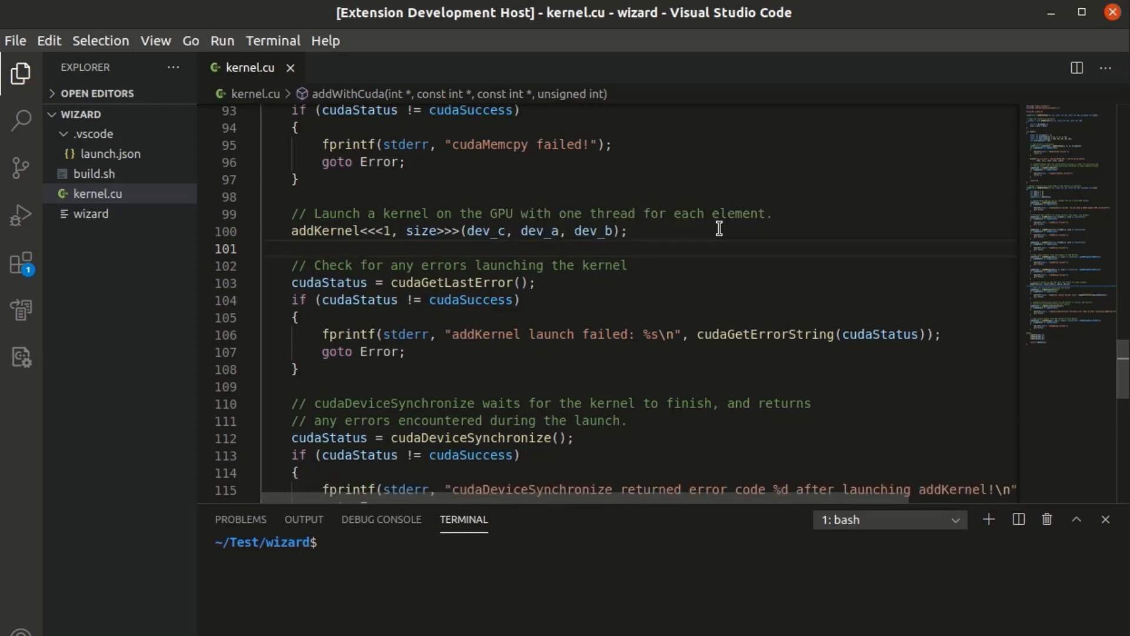
{"action": "double_click", "coordinate": [320, 232]}
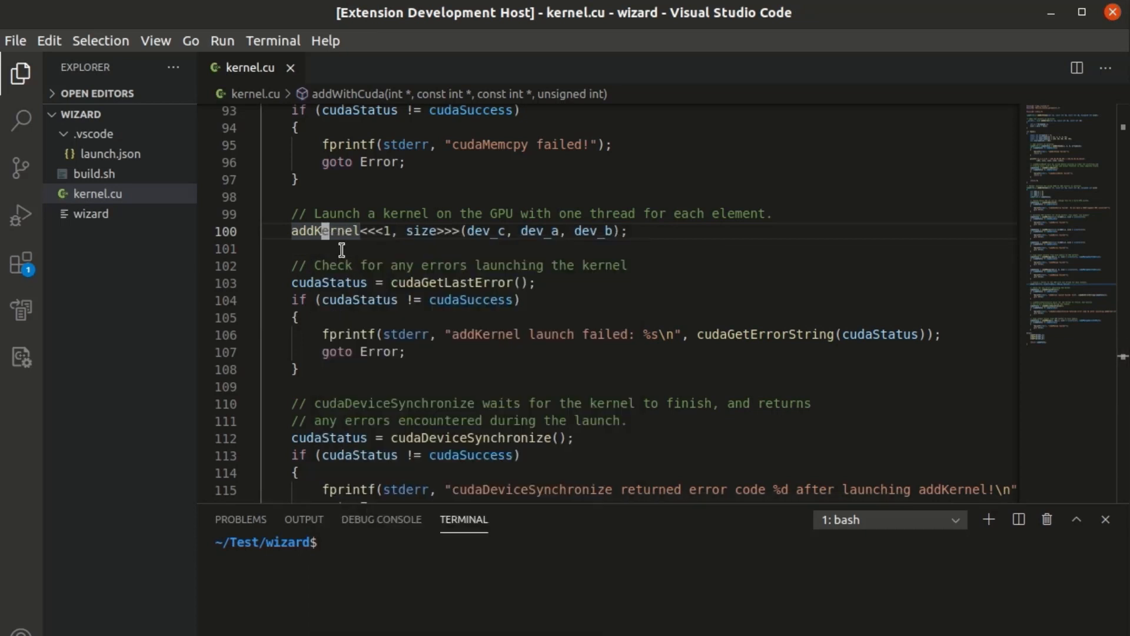
{"action": "right_click", "coordinate": [421, 197]}
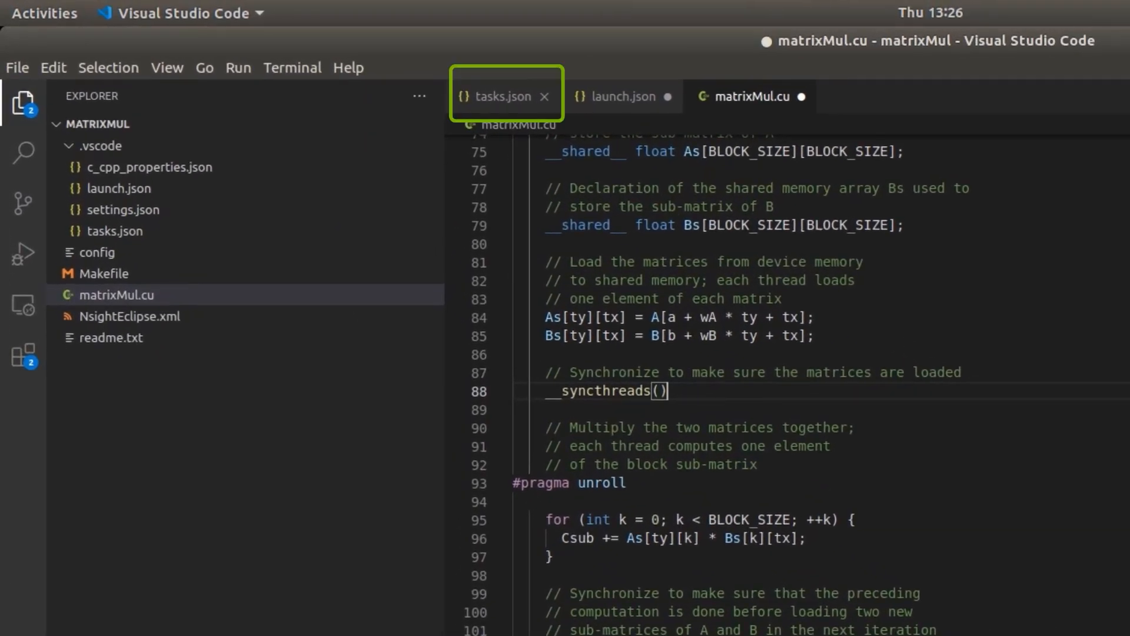
Step: Review the CUDA Make task in tasks.json and run the make dbg=1 build, showing one error in matrixMul.cu
{"action": "left_click", "coordinate": [496, 95]}
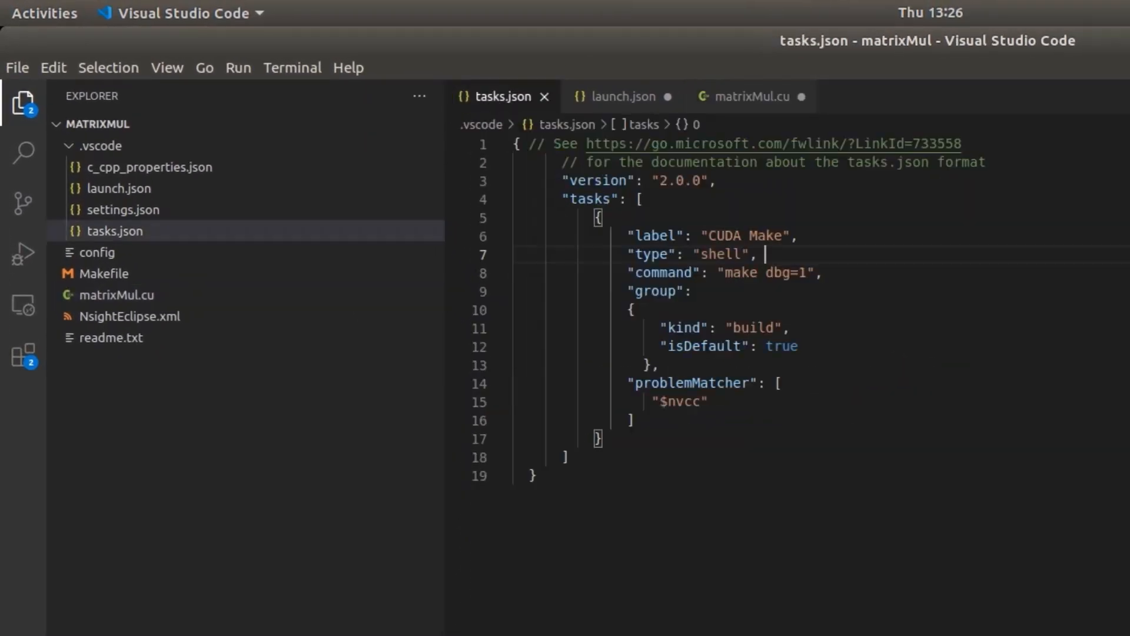
{"action": "left_click", "coordinate": [178, 42]}
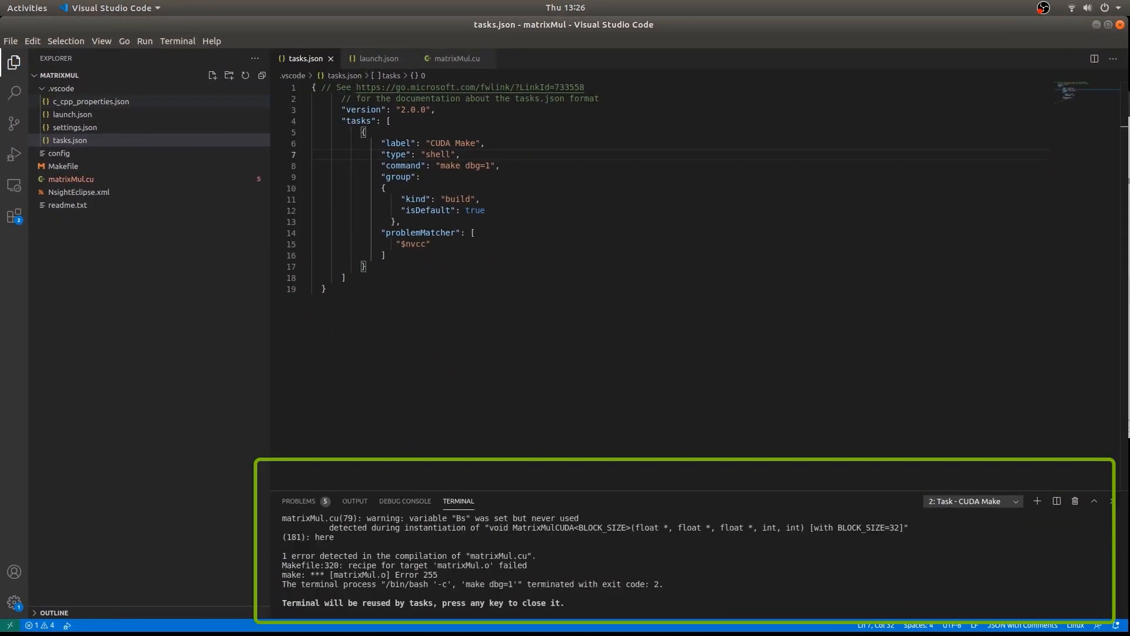
{"action": "left_click", "coordinate": [298, 502]}
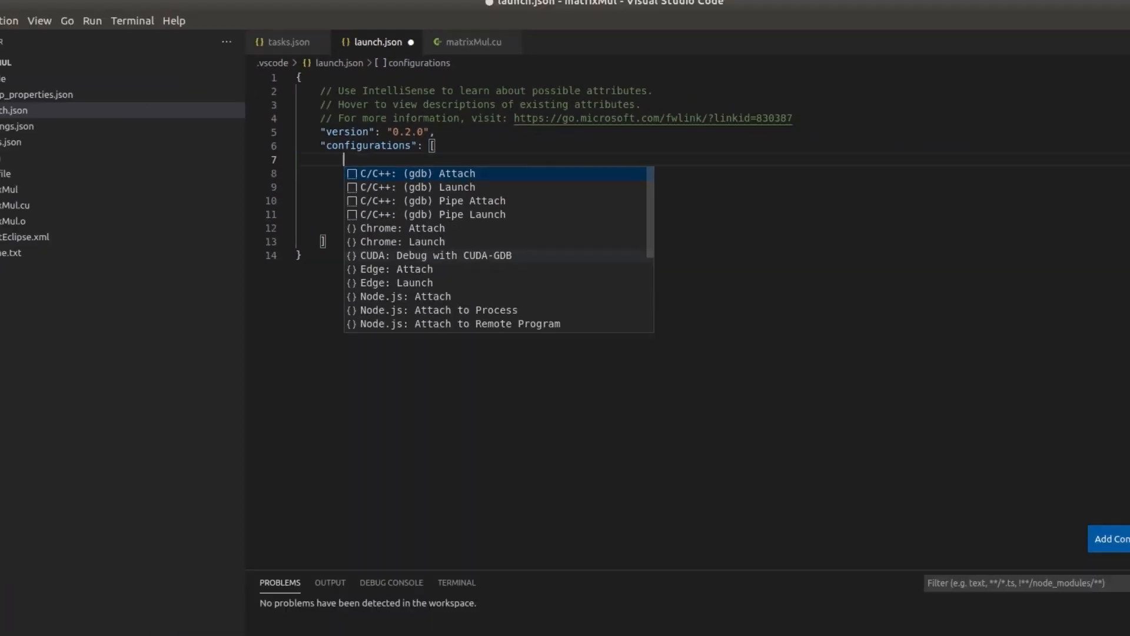
Step: Add a CUDA: Debug with CUDA-GDB configuration launching ${workspaceFolder}/matrixMul, then return to matrixMul.cu
{"action": "left_click", "coordinate": [435, 256]}
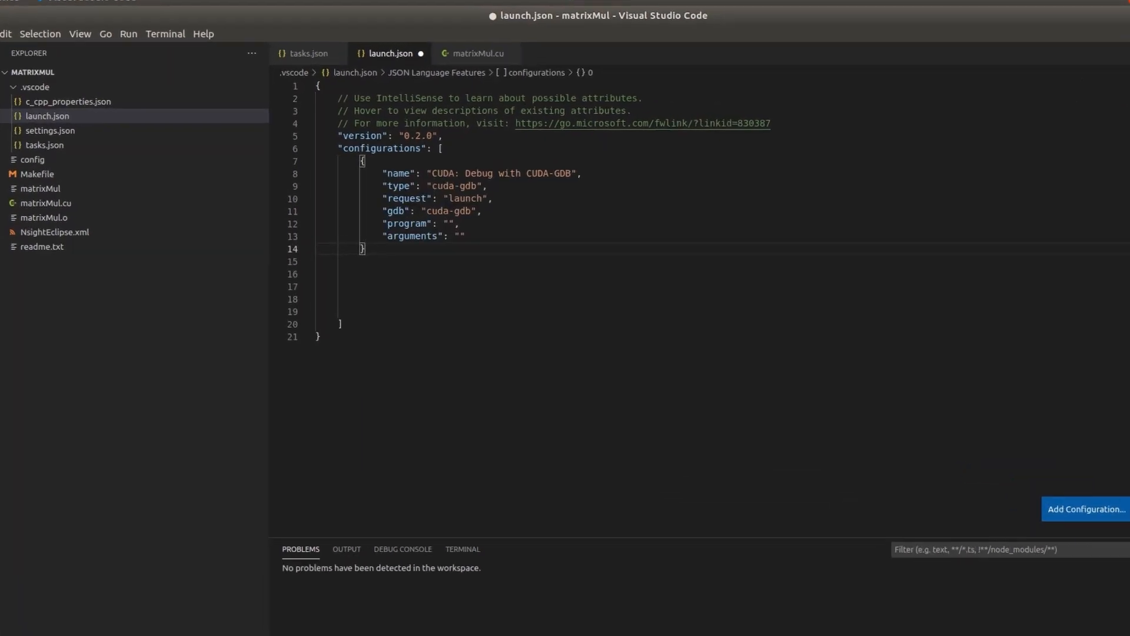
{"action": "type", "text": "${work"}
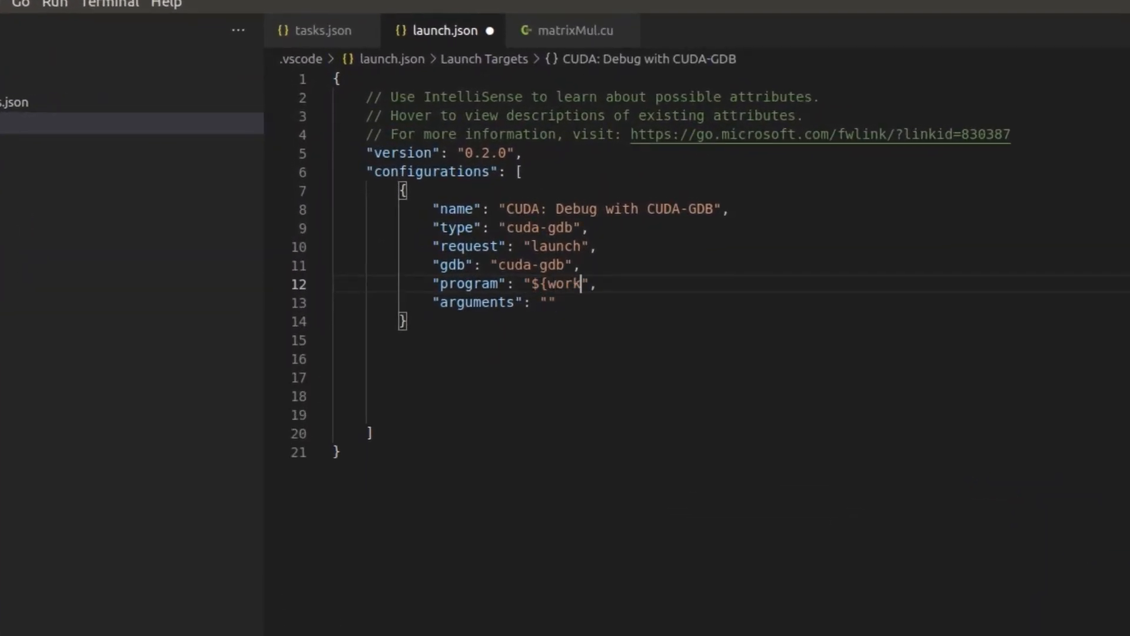
{"action": "type", "text": "spaceFolder}/matrixMul"}
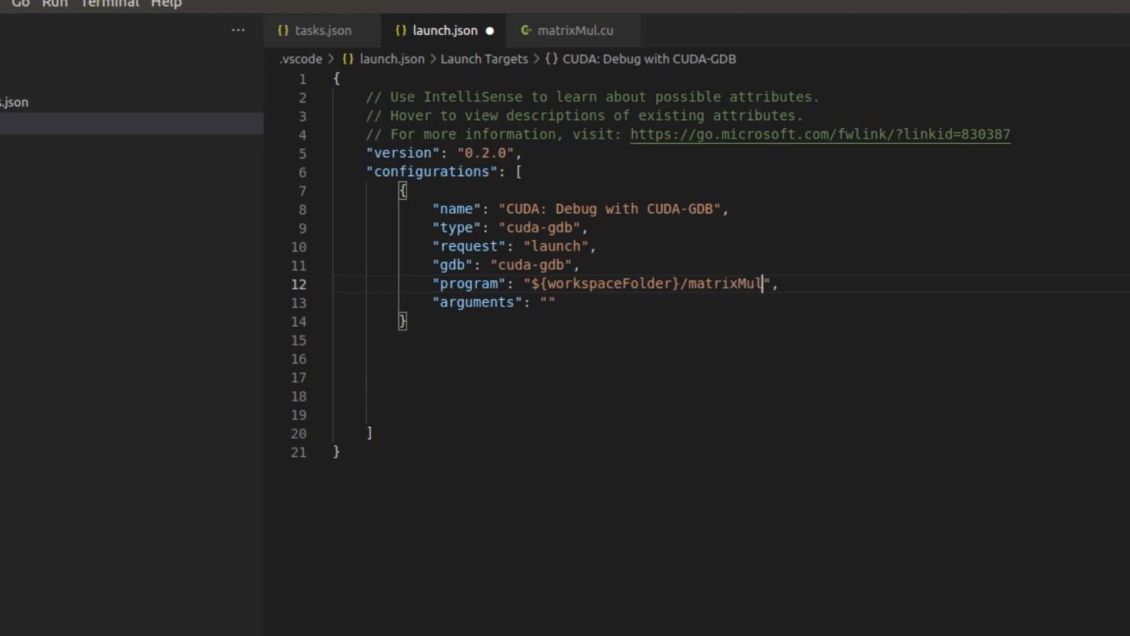
{"action": "left_click", "coordinate": [576, 31]}
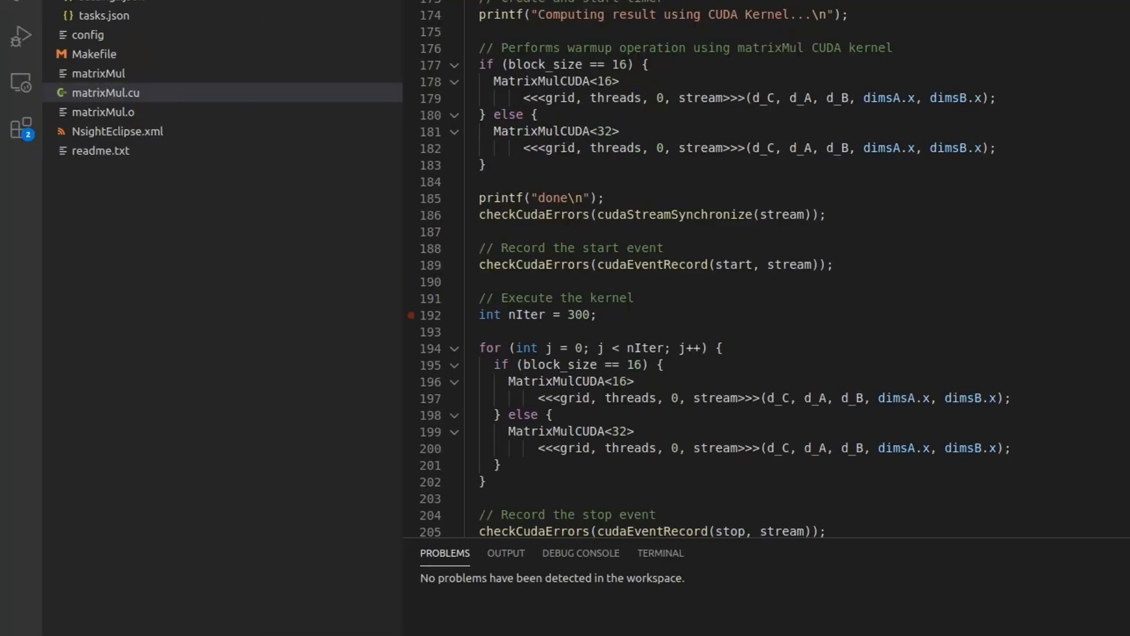
Step: Set a breakpoint at line 192 (nIter) in matrixMul.cu and start debugging via Run > Start Debugging
{"action": "left_click", "coordinate": [412, 298]}
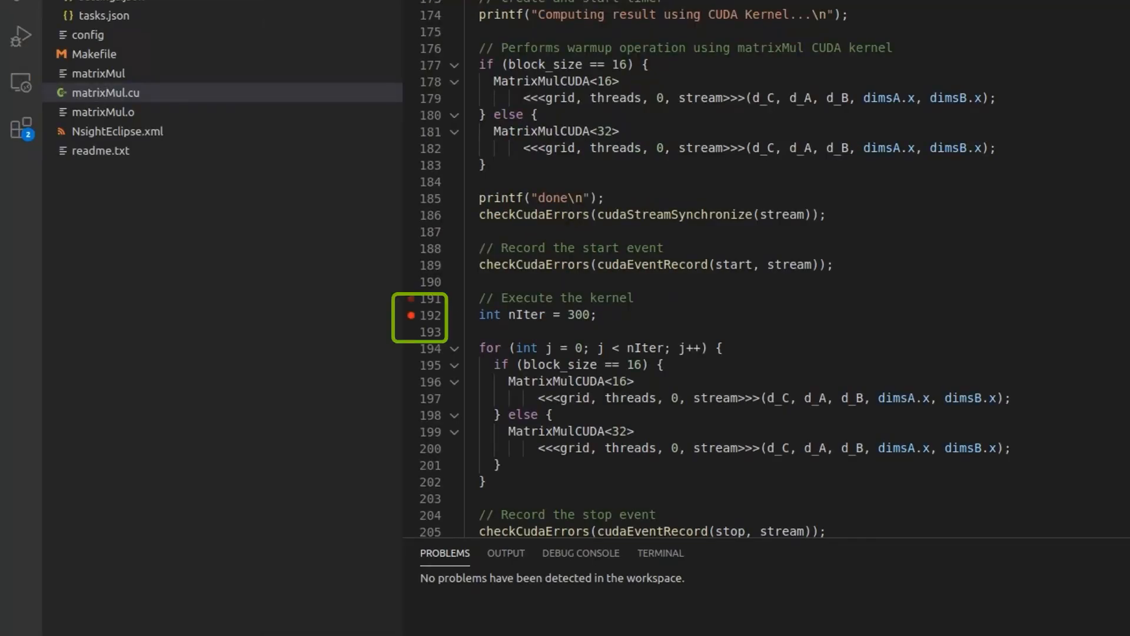
{"action": "left_click", "coordinate": [143, 41]}
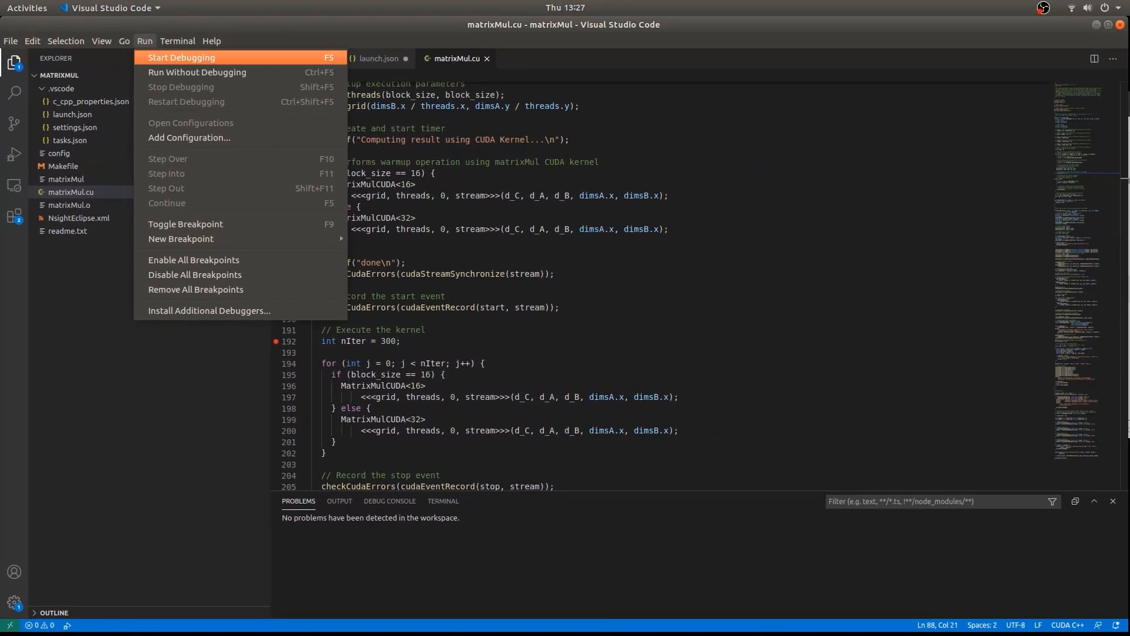
{"action": "left_click", "coordinate": [182, 58]}
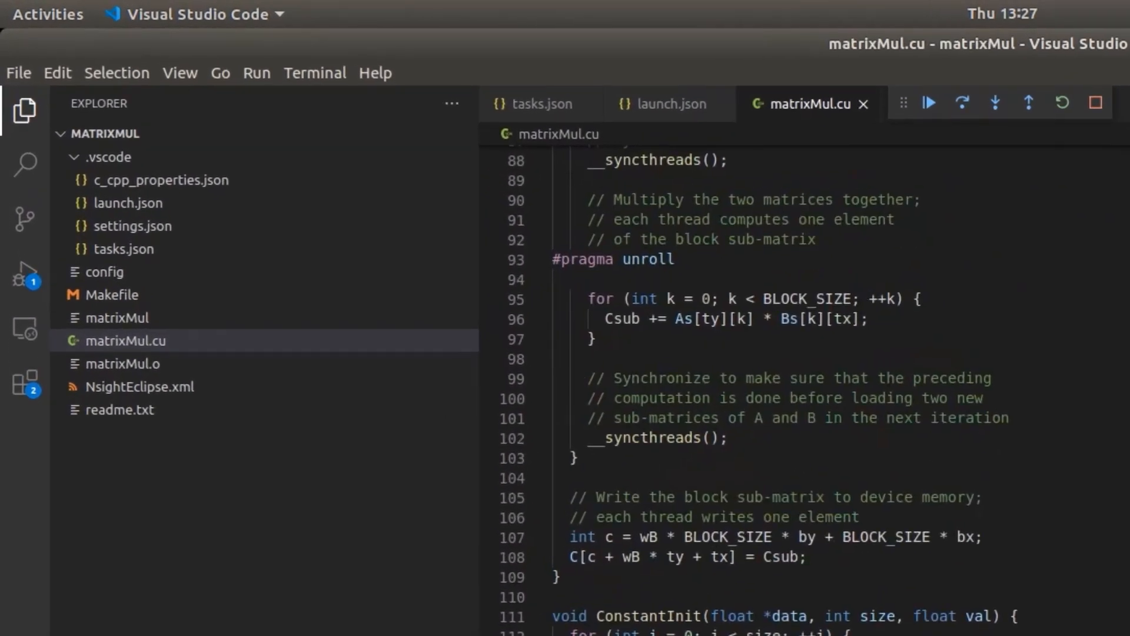
Step: Break at the Csub accumulation line 96, continue into the kernel and expand the paused (CUDA) thread's frames
{"action": "left_click", "coordinate": [489, 319]}
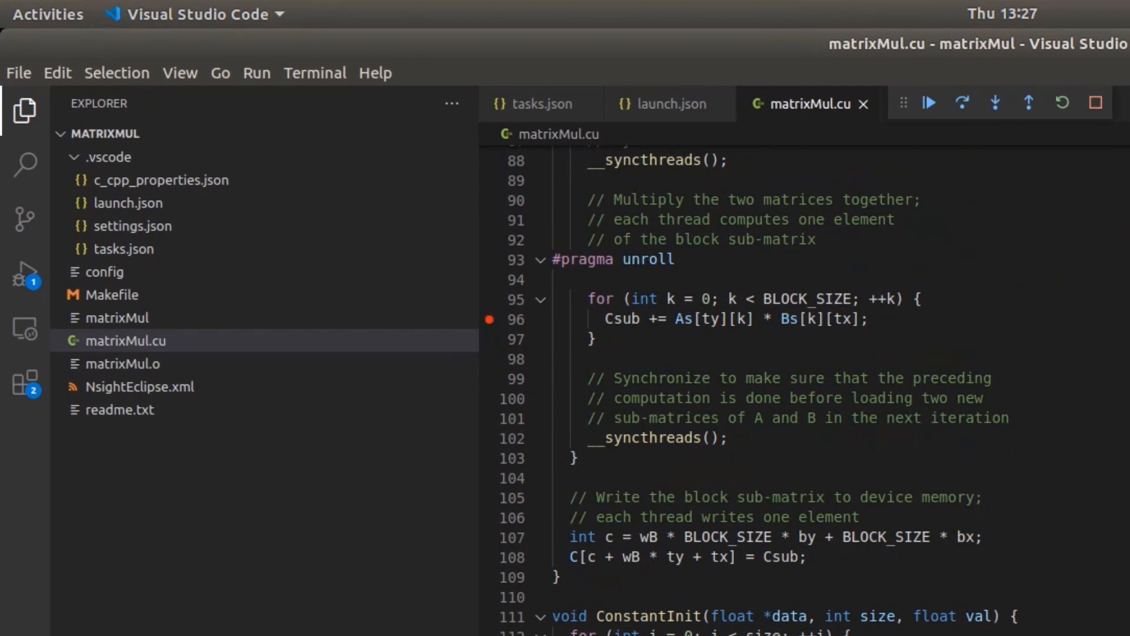
{"action": "left_click", "coordinate": [931, 102]}
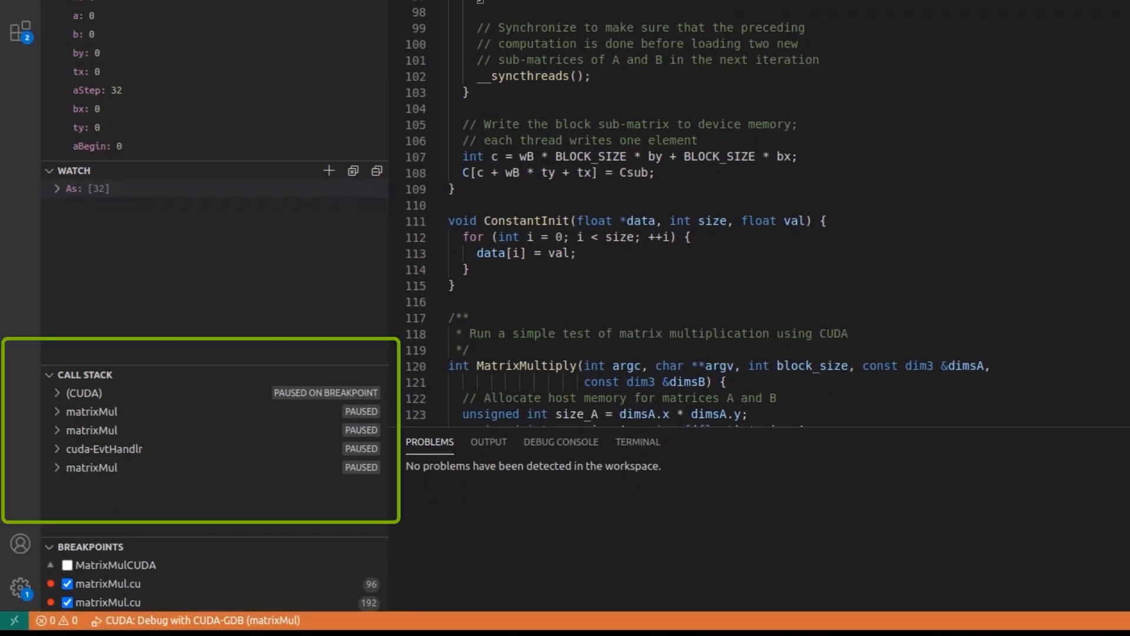
{"action": "left_click", "coordinate": [82, 393]}
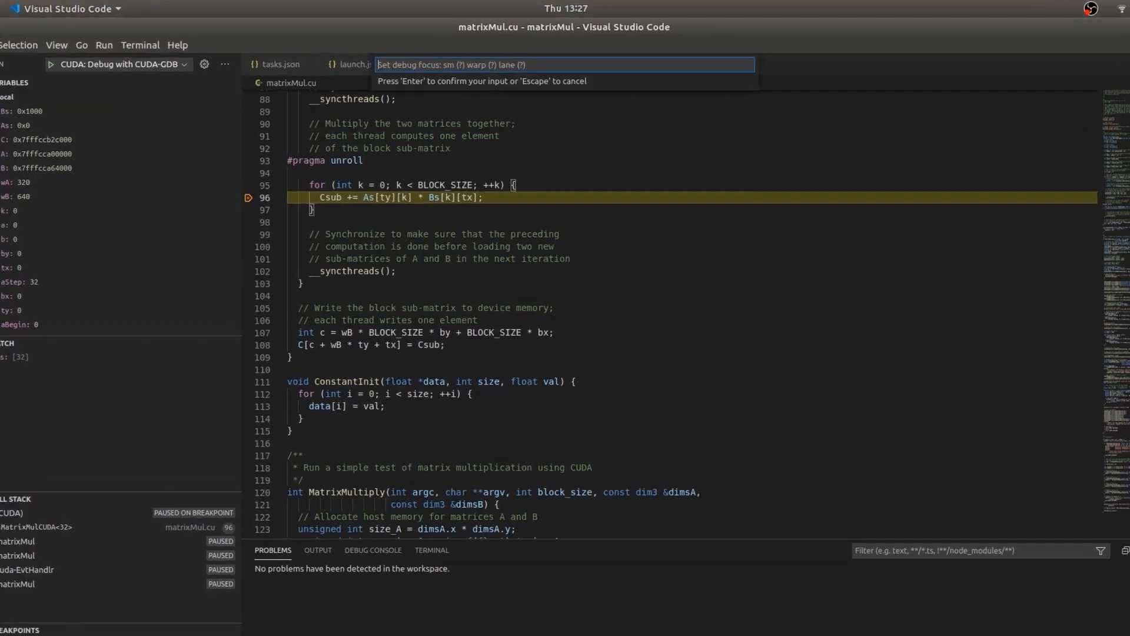
Step: Enter a new CUDA focus of 'sm 2 warp' for the paused MatrixMulCUDA kernel
{"action": "type", "text": "sm"}
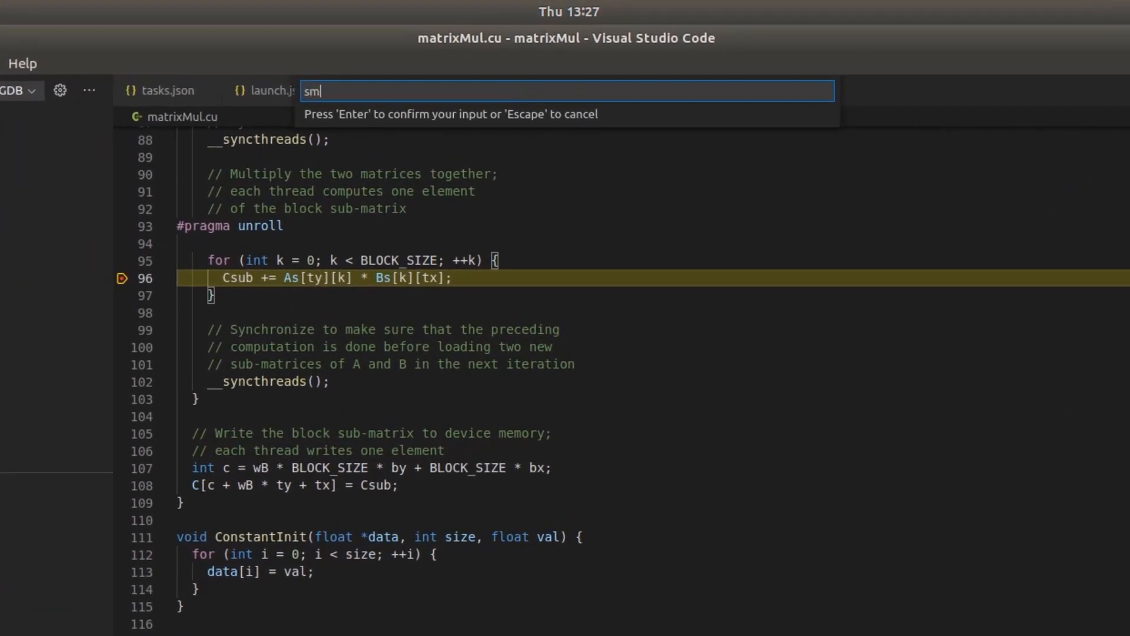
{"action": "type", "text": "2 warp"}
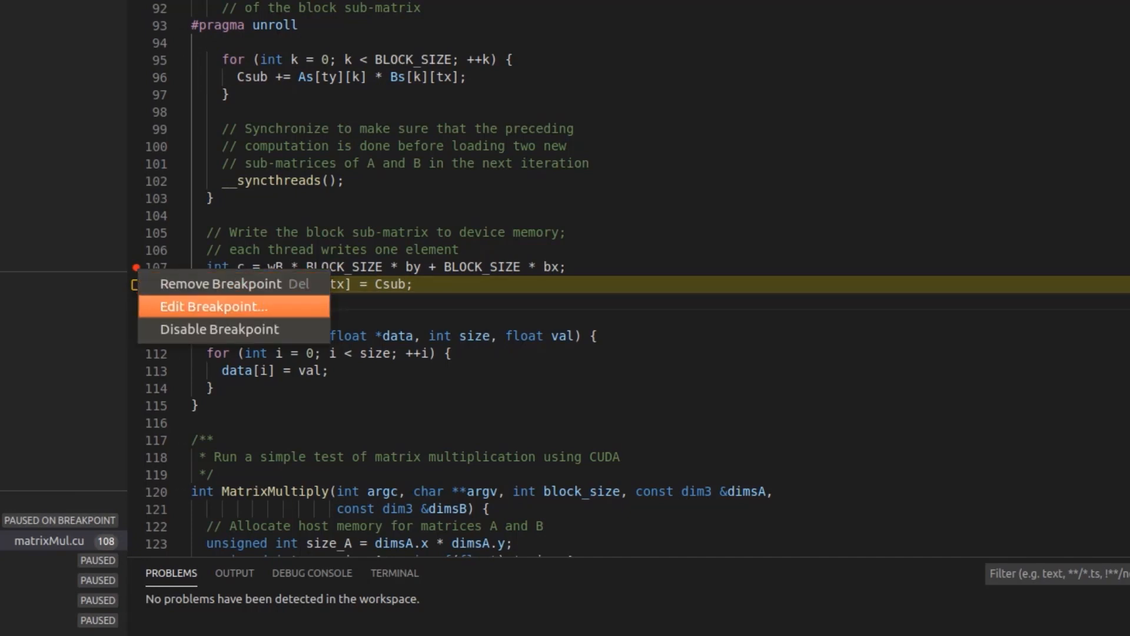
Step: Edit the write-back breakpoint's condition, starting a Csub expression
{"action": "left_click", "coordinate": [212, 306]}
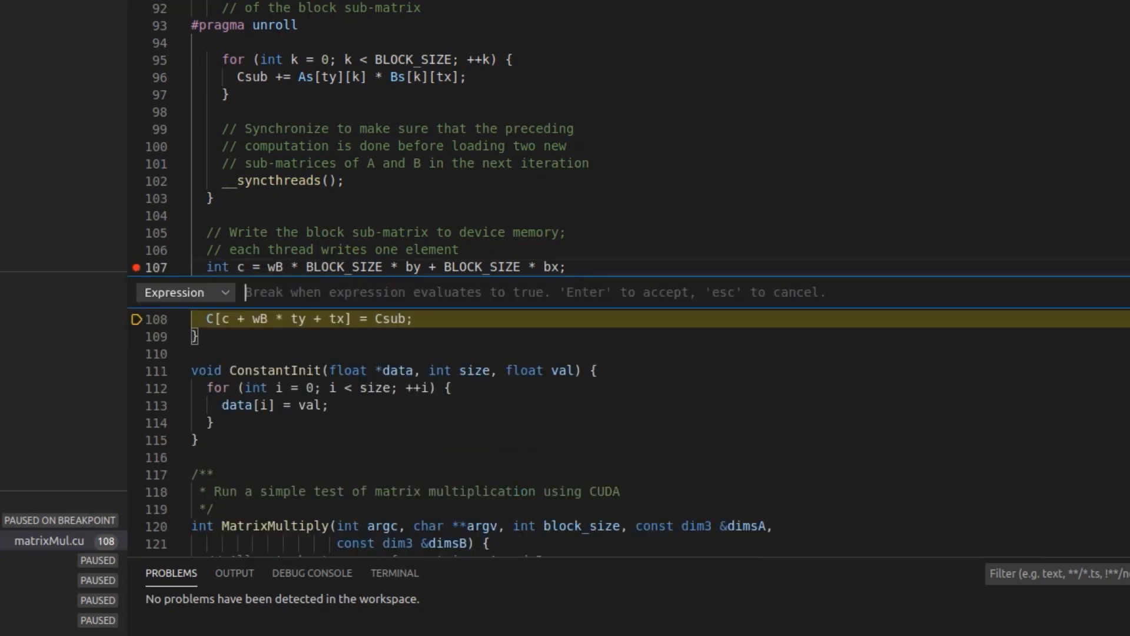
{"action": "type", "text": "Cs"}
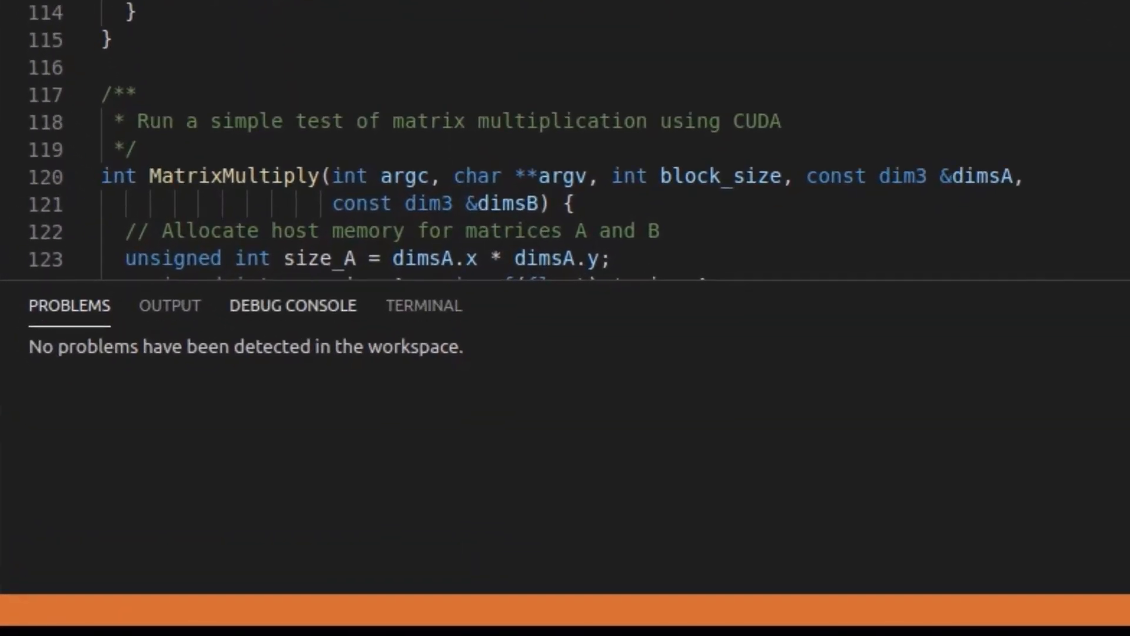
Step: Show the Debug Console with the line 96/108 breakpoint hits and enter `info cuda at its prompt
{"action": "left_click", "coordinate": [292, 305]}
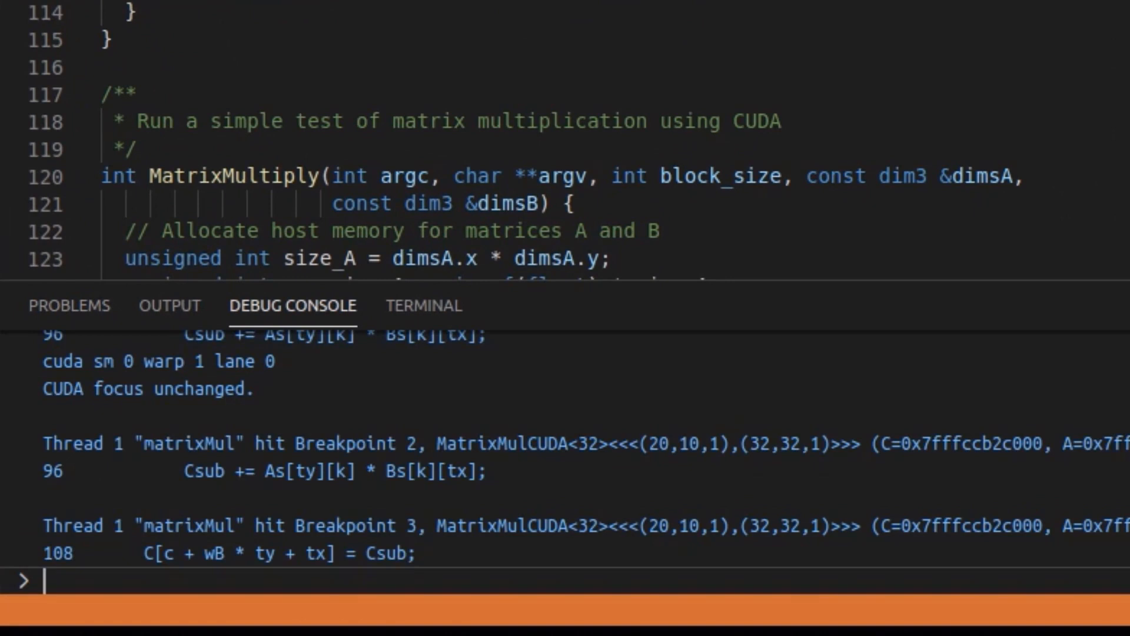
{"action": "type", "text": "`info cuda"}
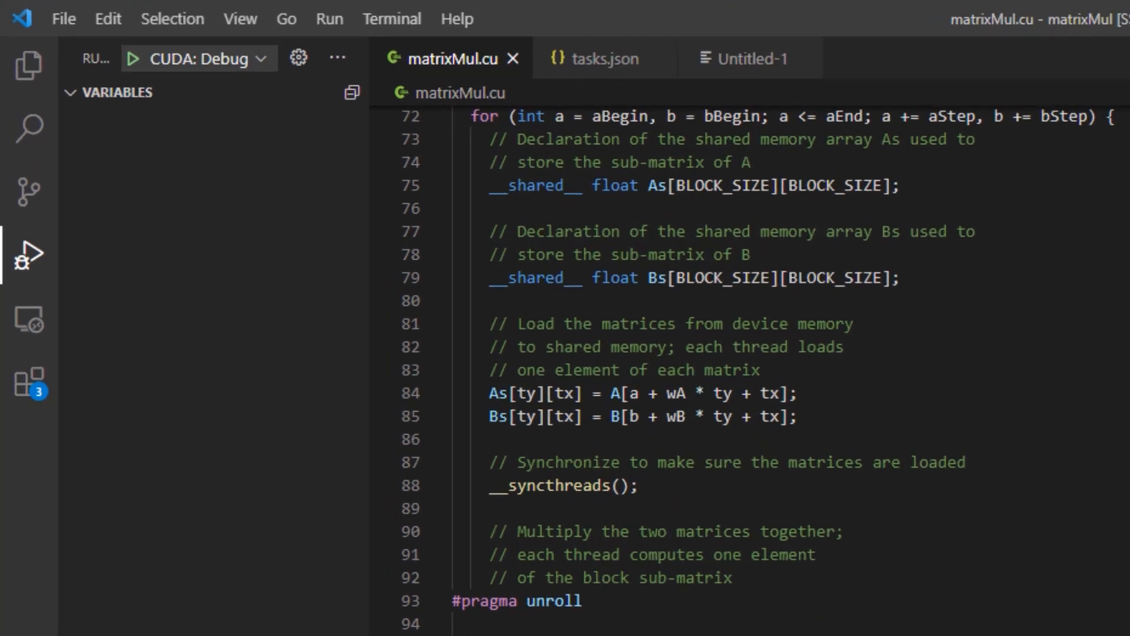
Step: Relaunch the CUDA debug session of matrixMul via Run > Start Debugging
{"action": "left_click", "coordinate": [328, 17]}
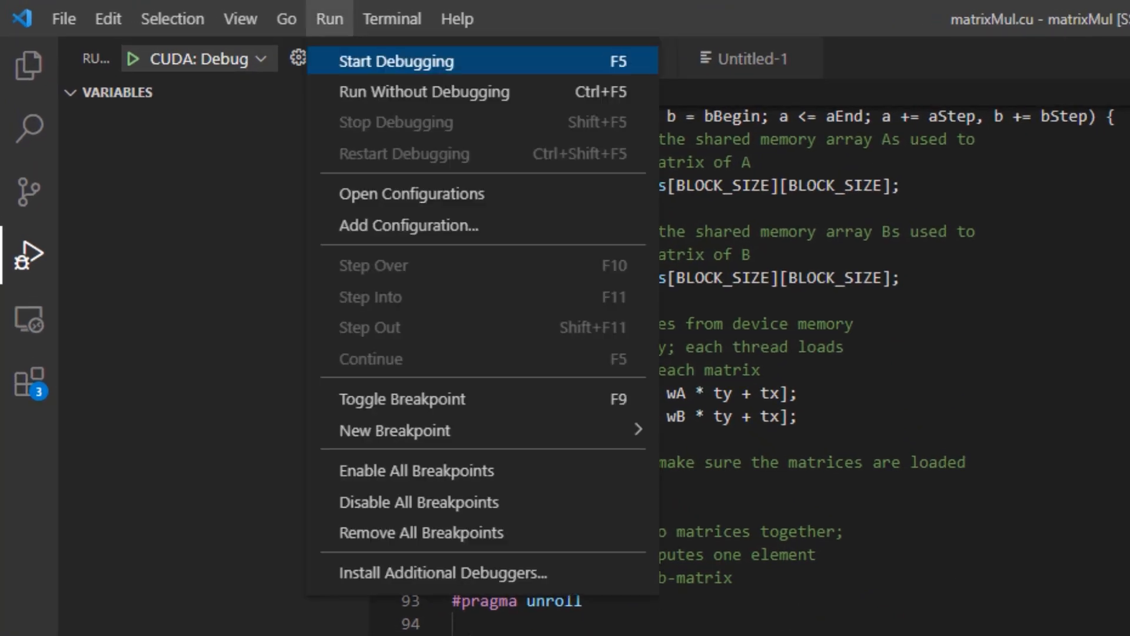
{"action": "left_click", "coordinate": [395, 60]}
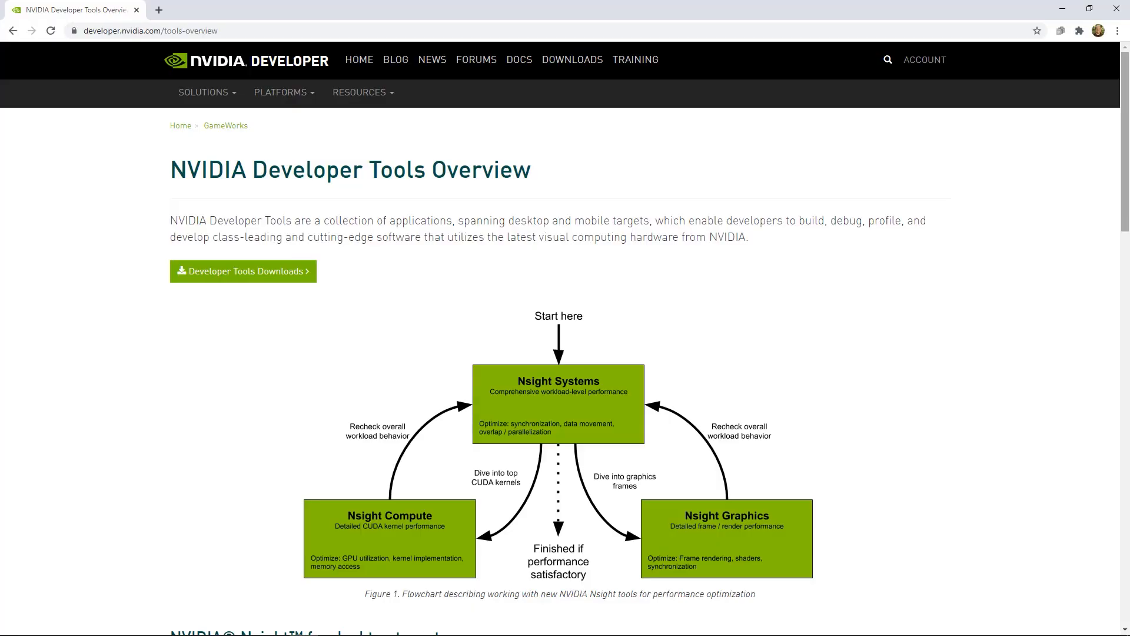
Step: Scroll the Developer Tools Overview page down to the Other Utilities and SDKs and APIs sections
{"action": "scroll", "scroll_direction": "down", "scroll_amount": 3}
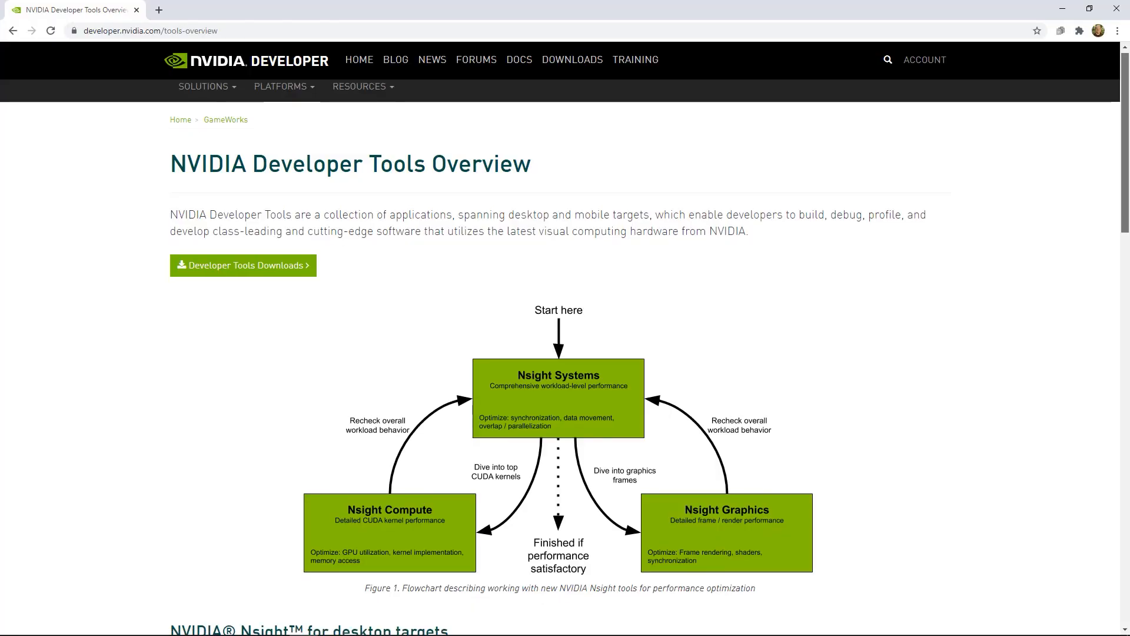
{"action": "scroll", "scroll_direction": "down", "scroll_amount": 3}
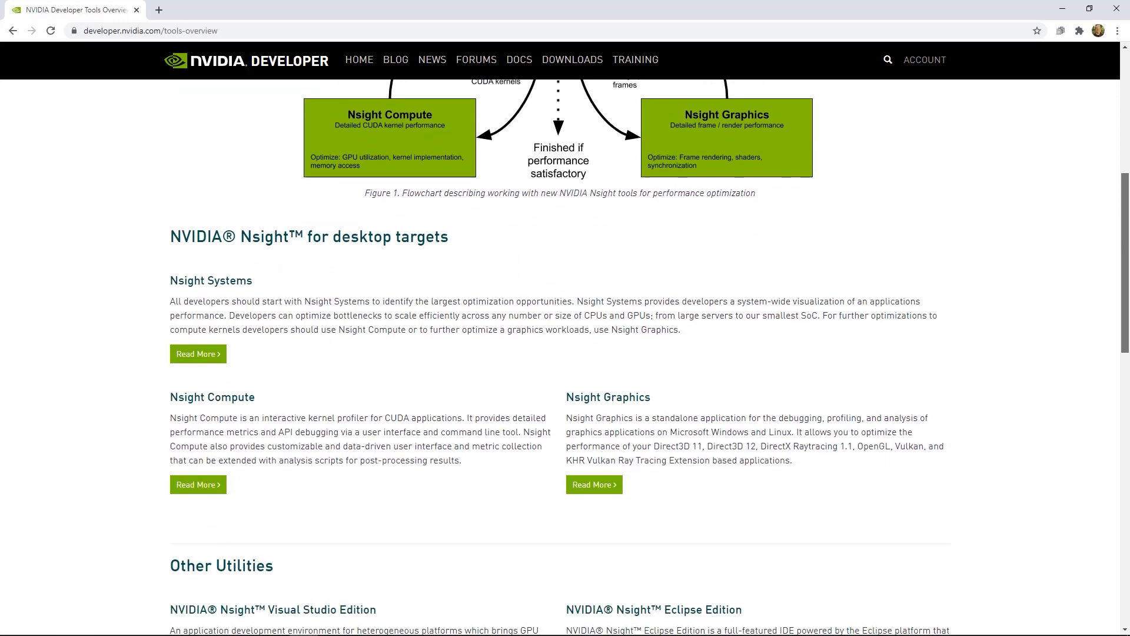
{"action": "scroll", "scroll_direction": "down", "scroll_amount": 3}
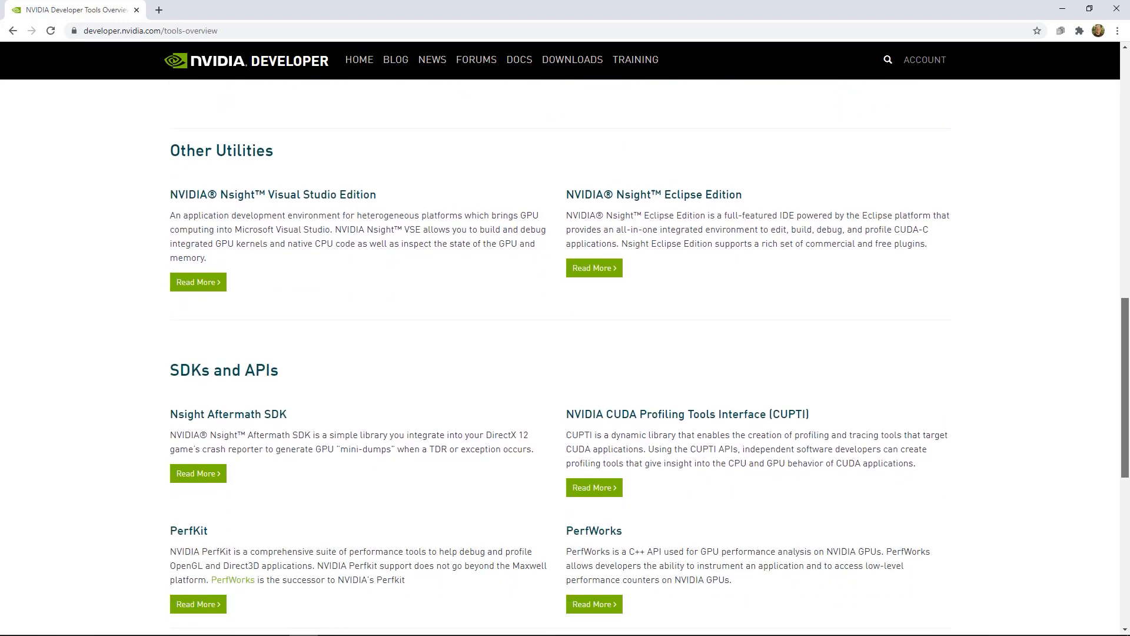